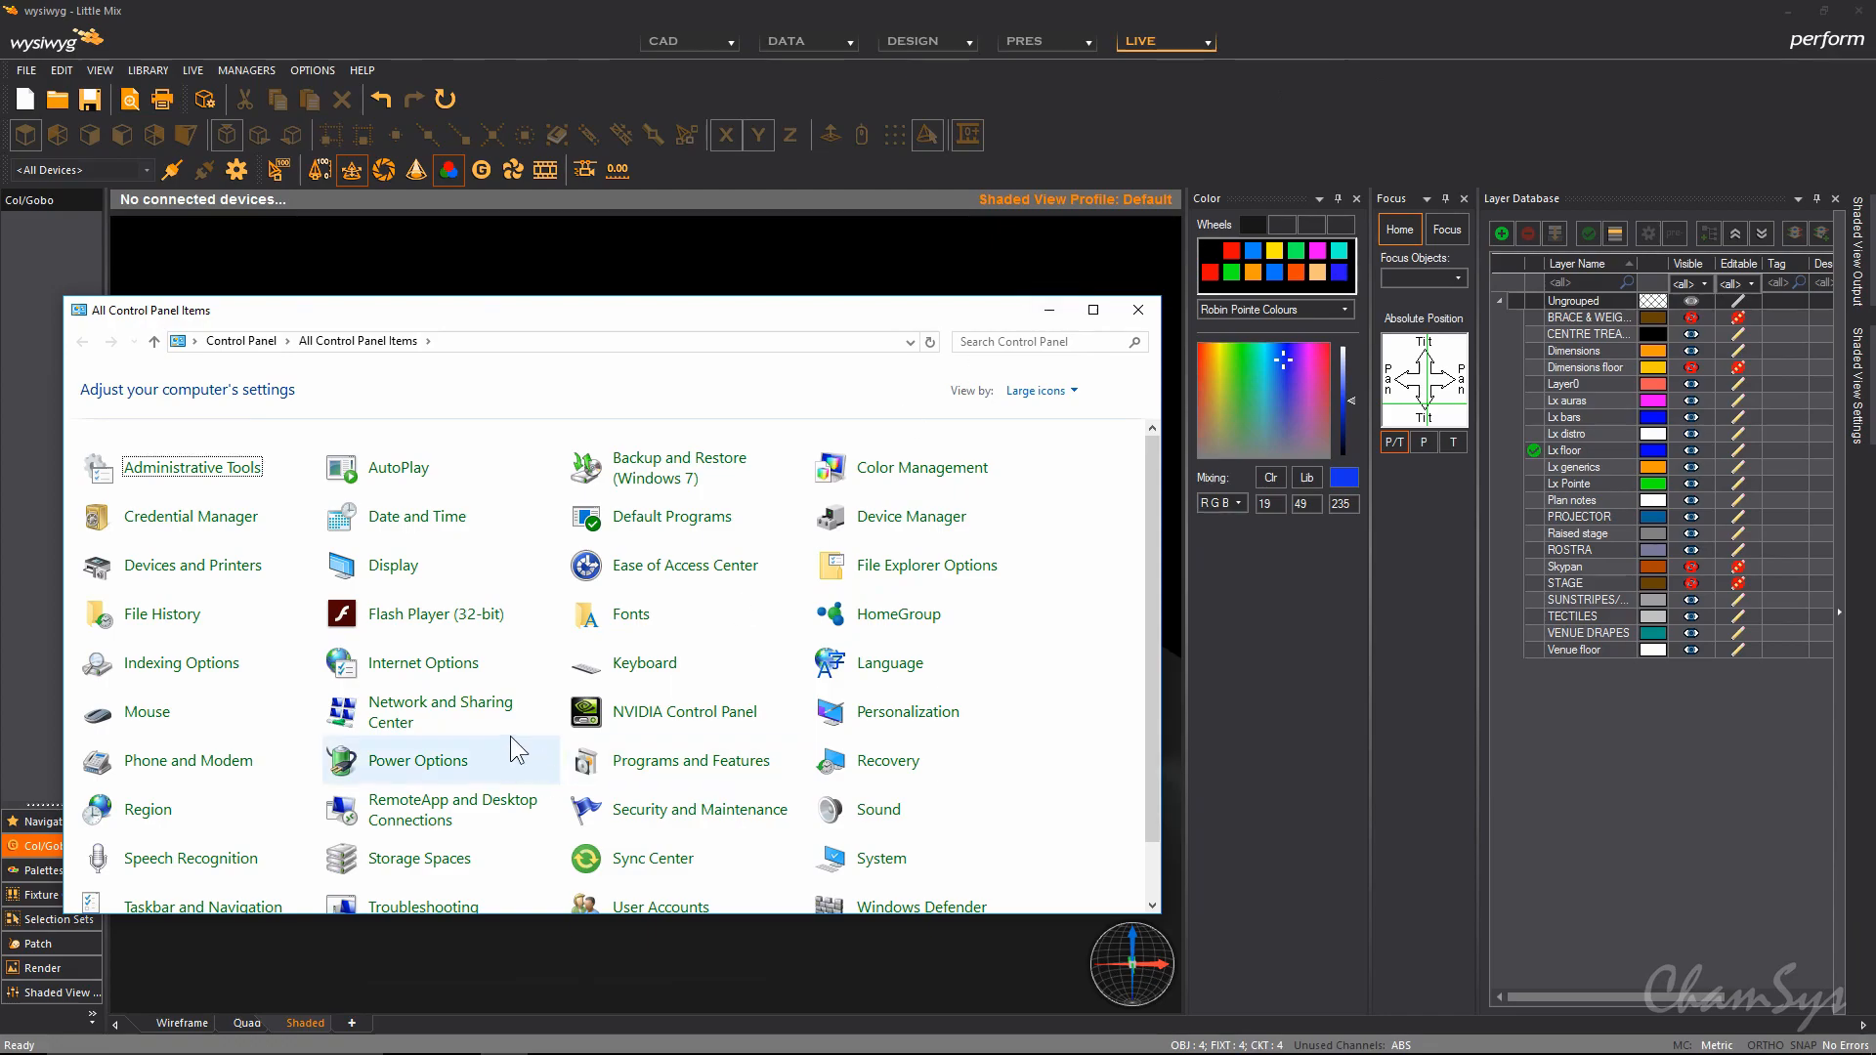
# Open the Ethernet connection's status from Network and Sharing Center.
pyautogui.click(438, 710)
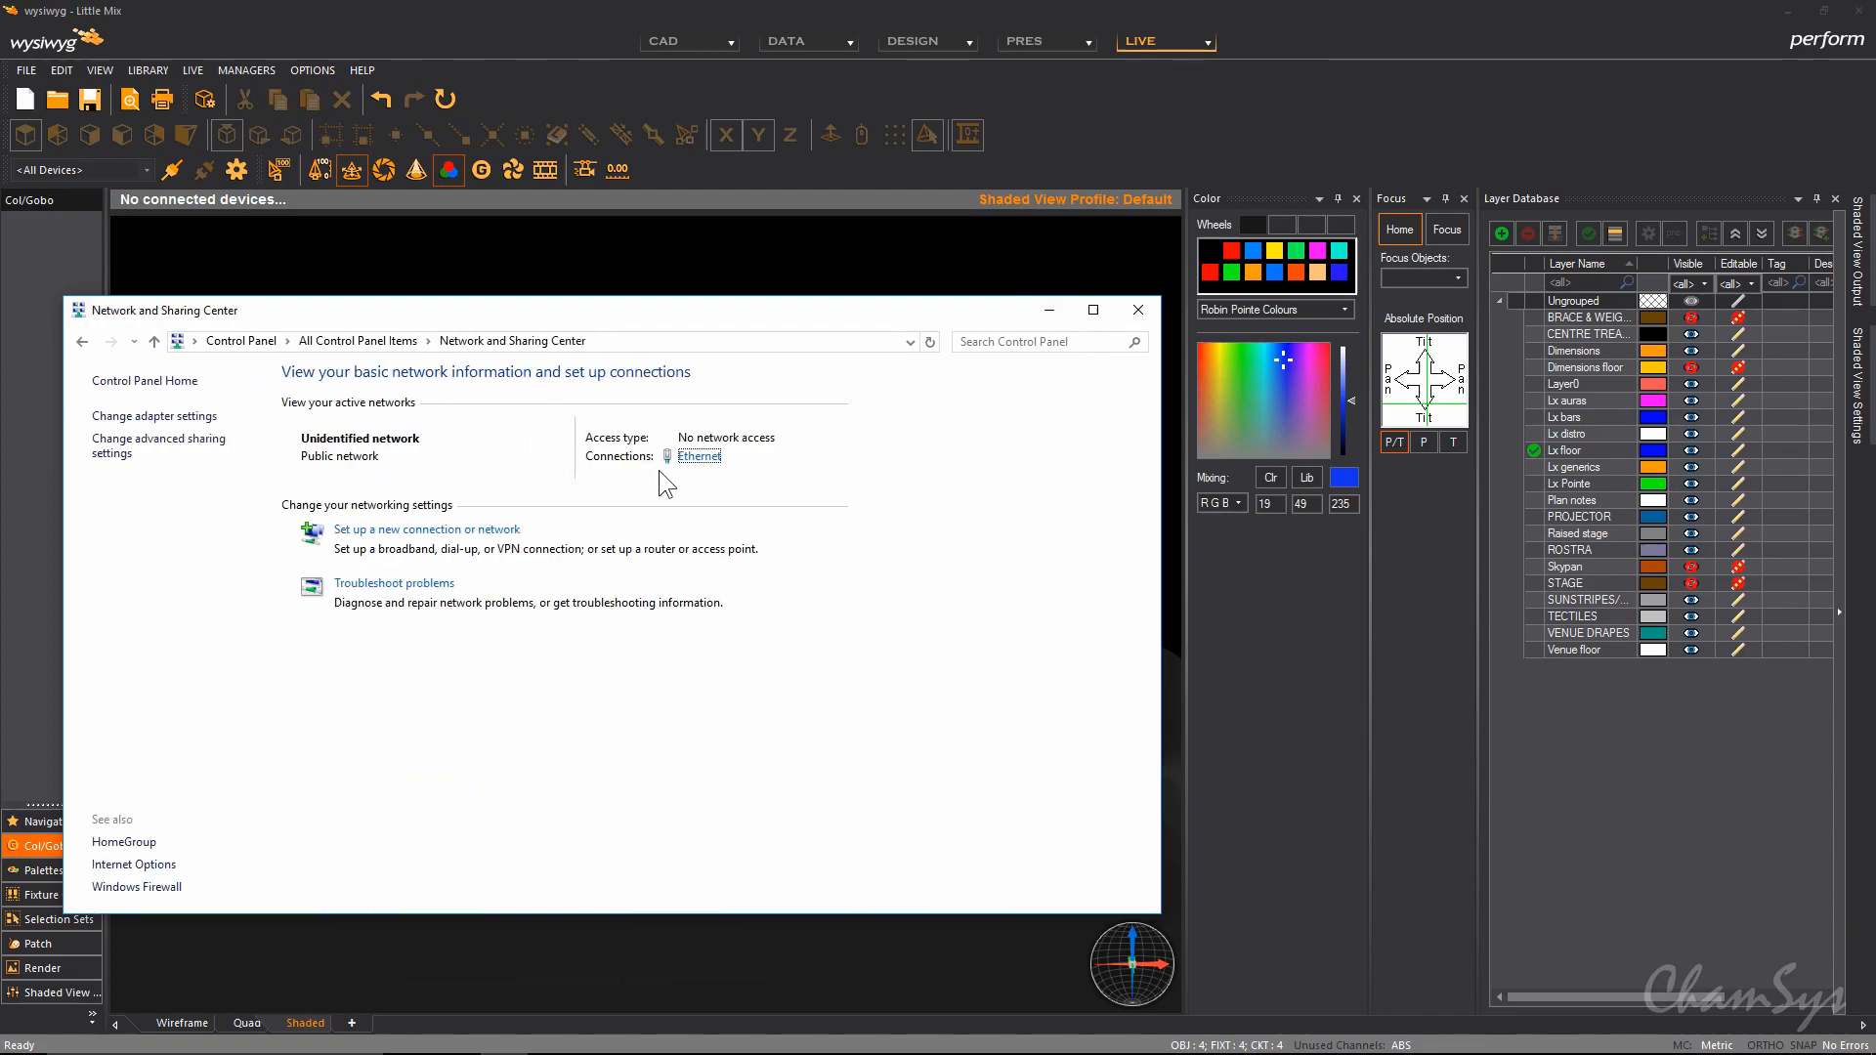
pyautogui.click(698, 456)
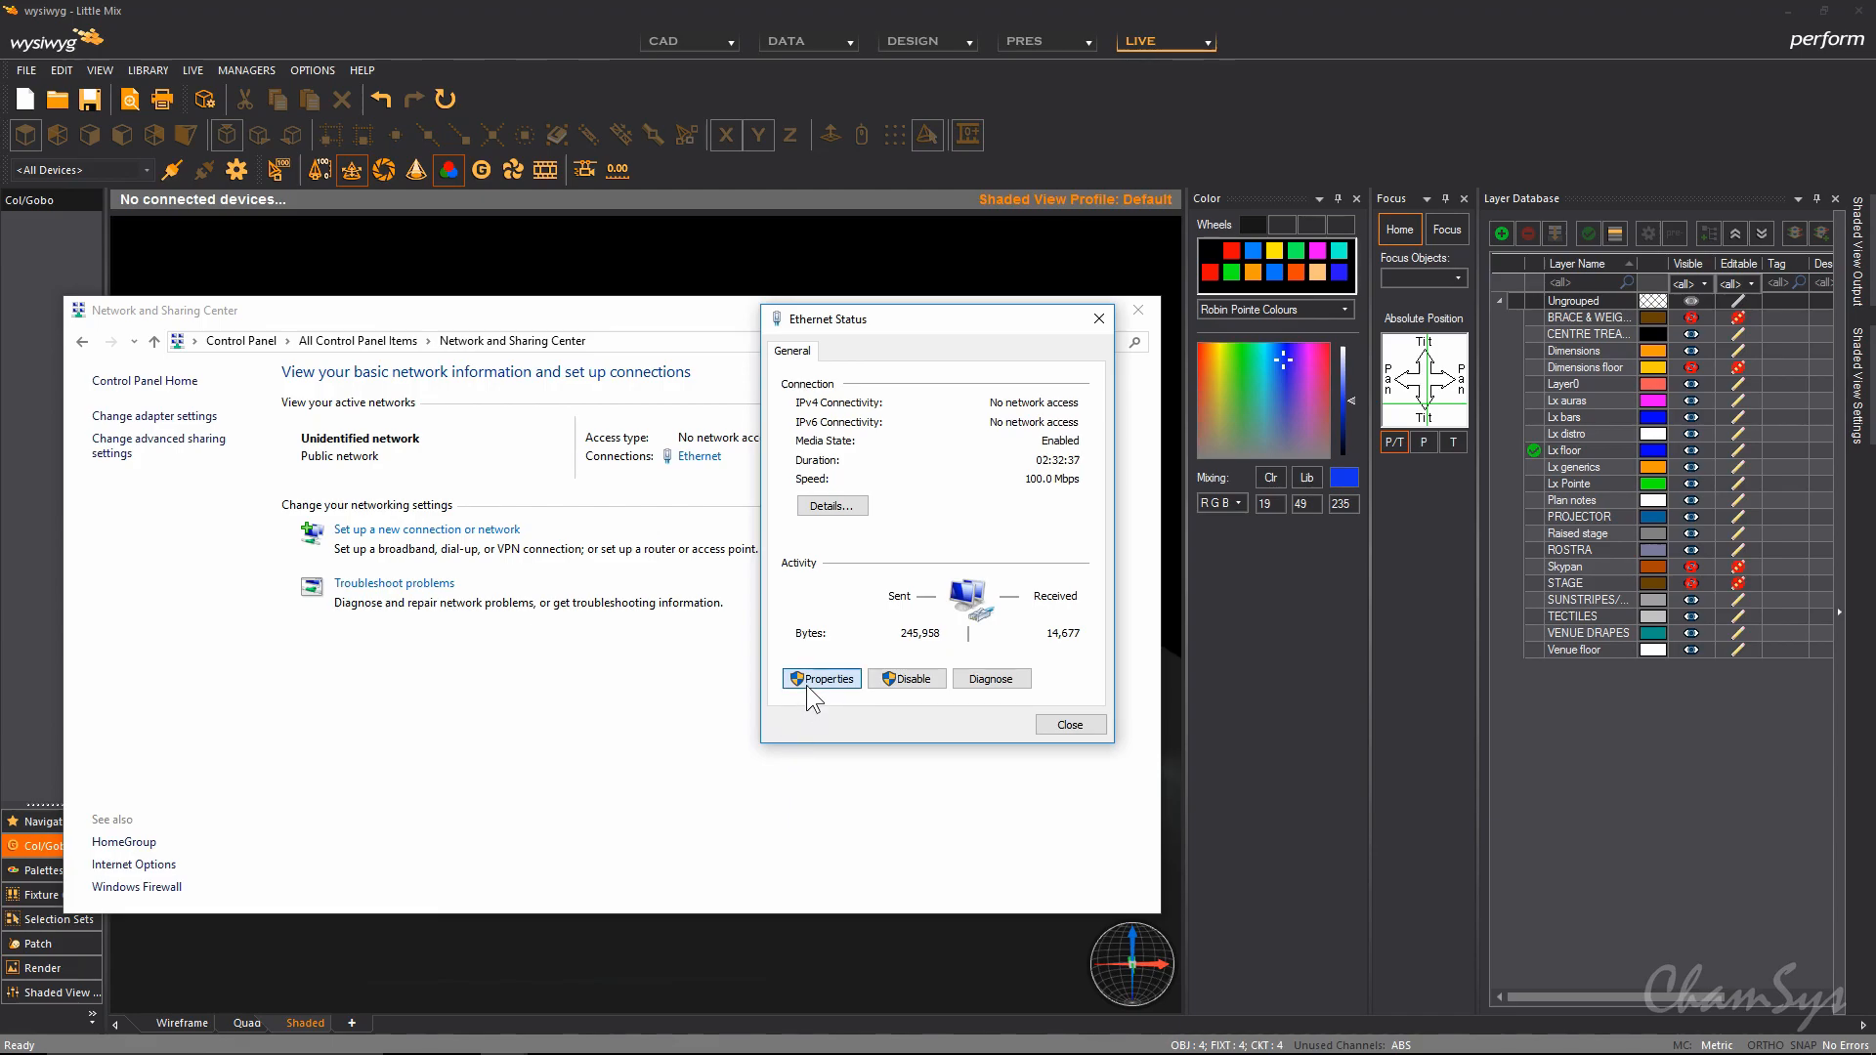
# Select Internet Protocol Version 4 (TCP/IPv4) in the Ethernet adapter's Properties.
pyautogui.click(823, 678)
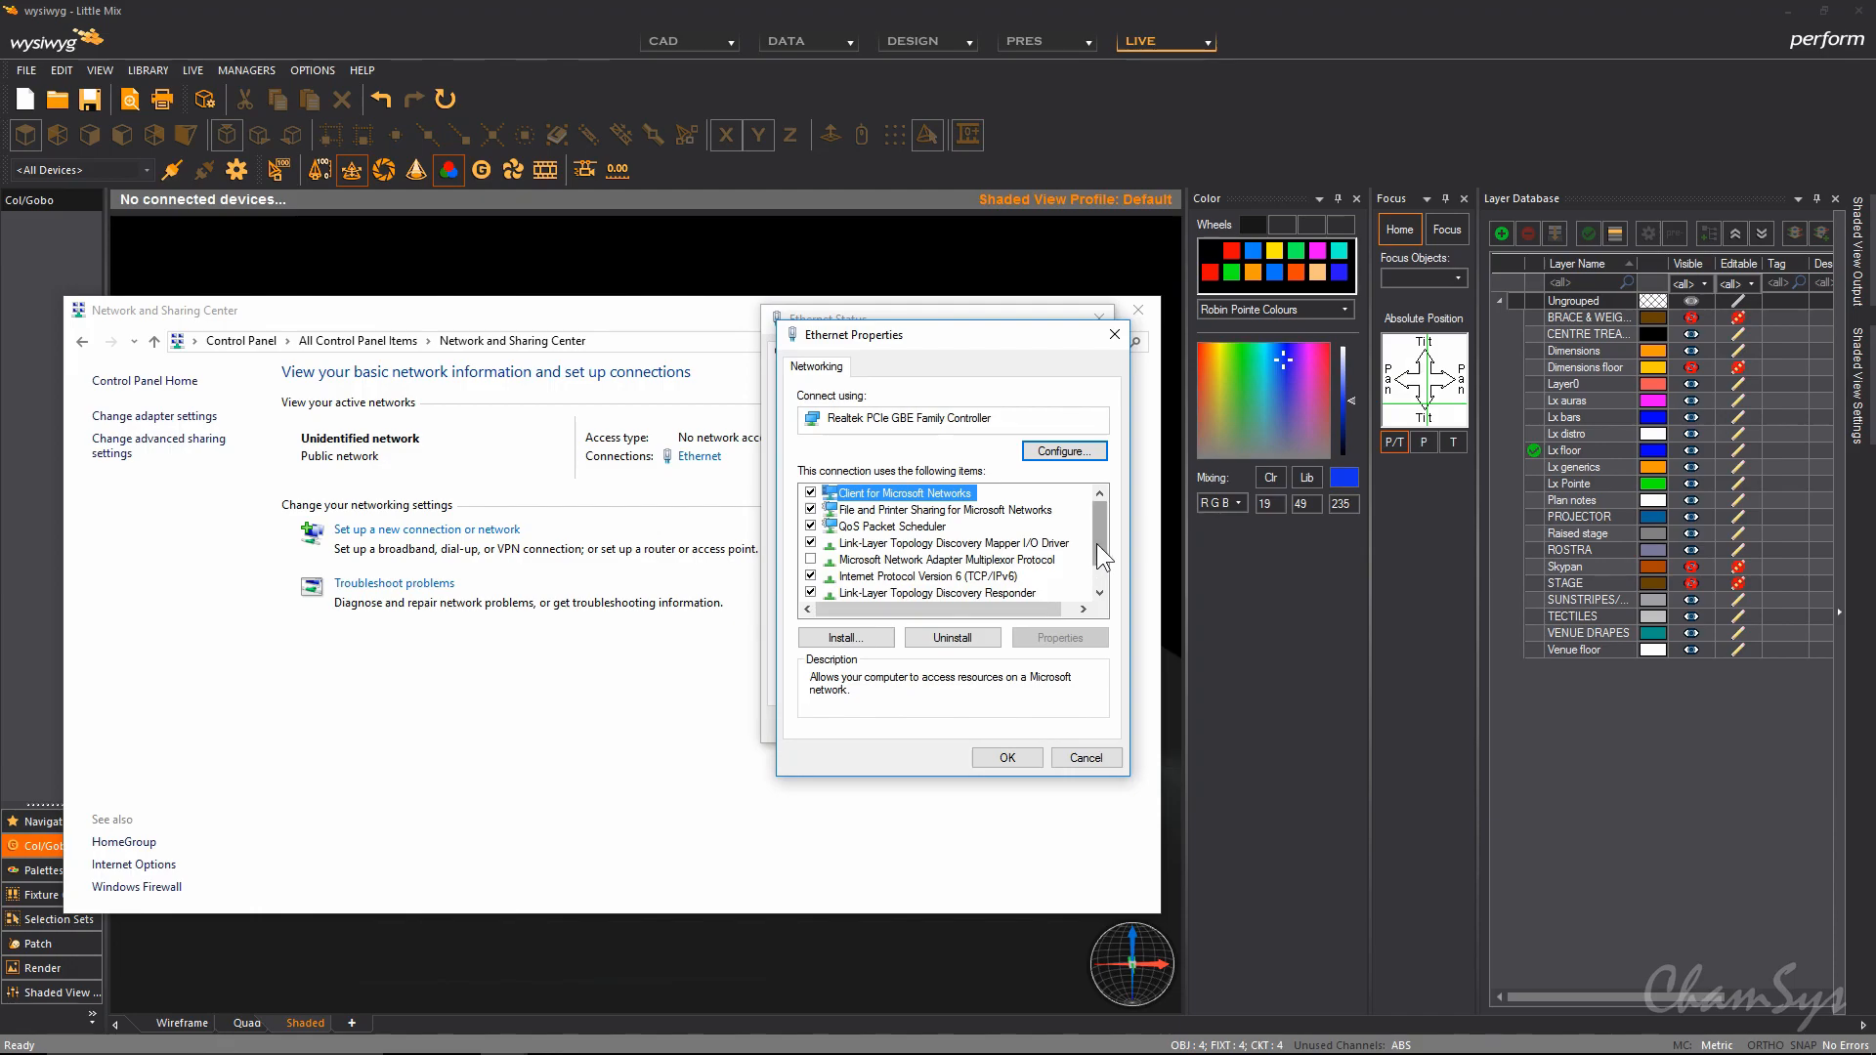
pyautogui.scroll(-3)
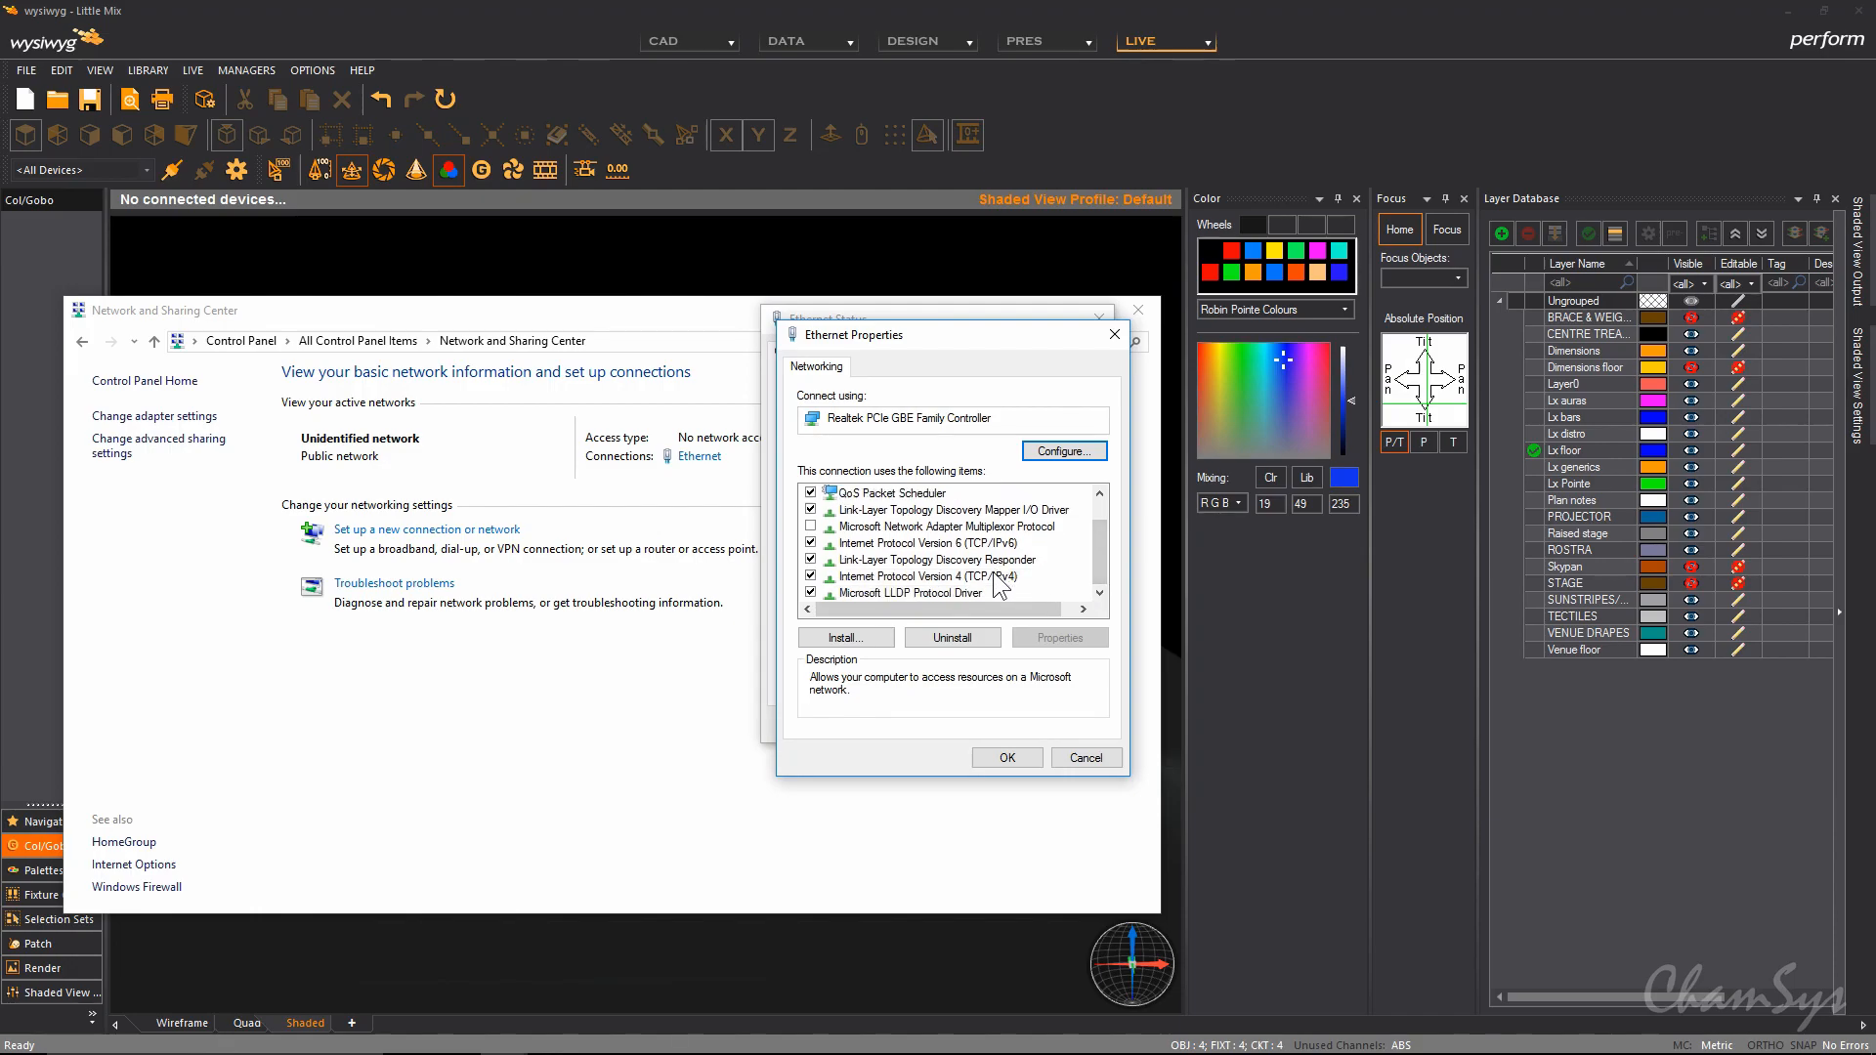
pyautogui.click(925, 576)
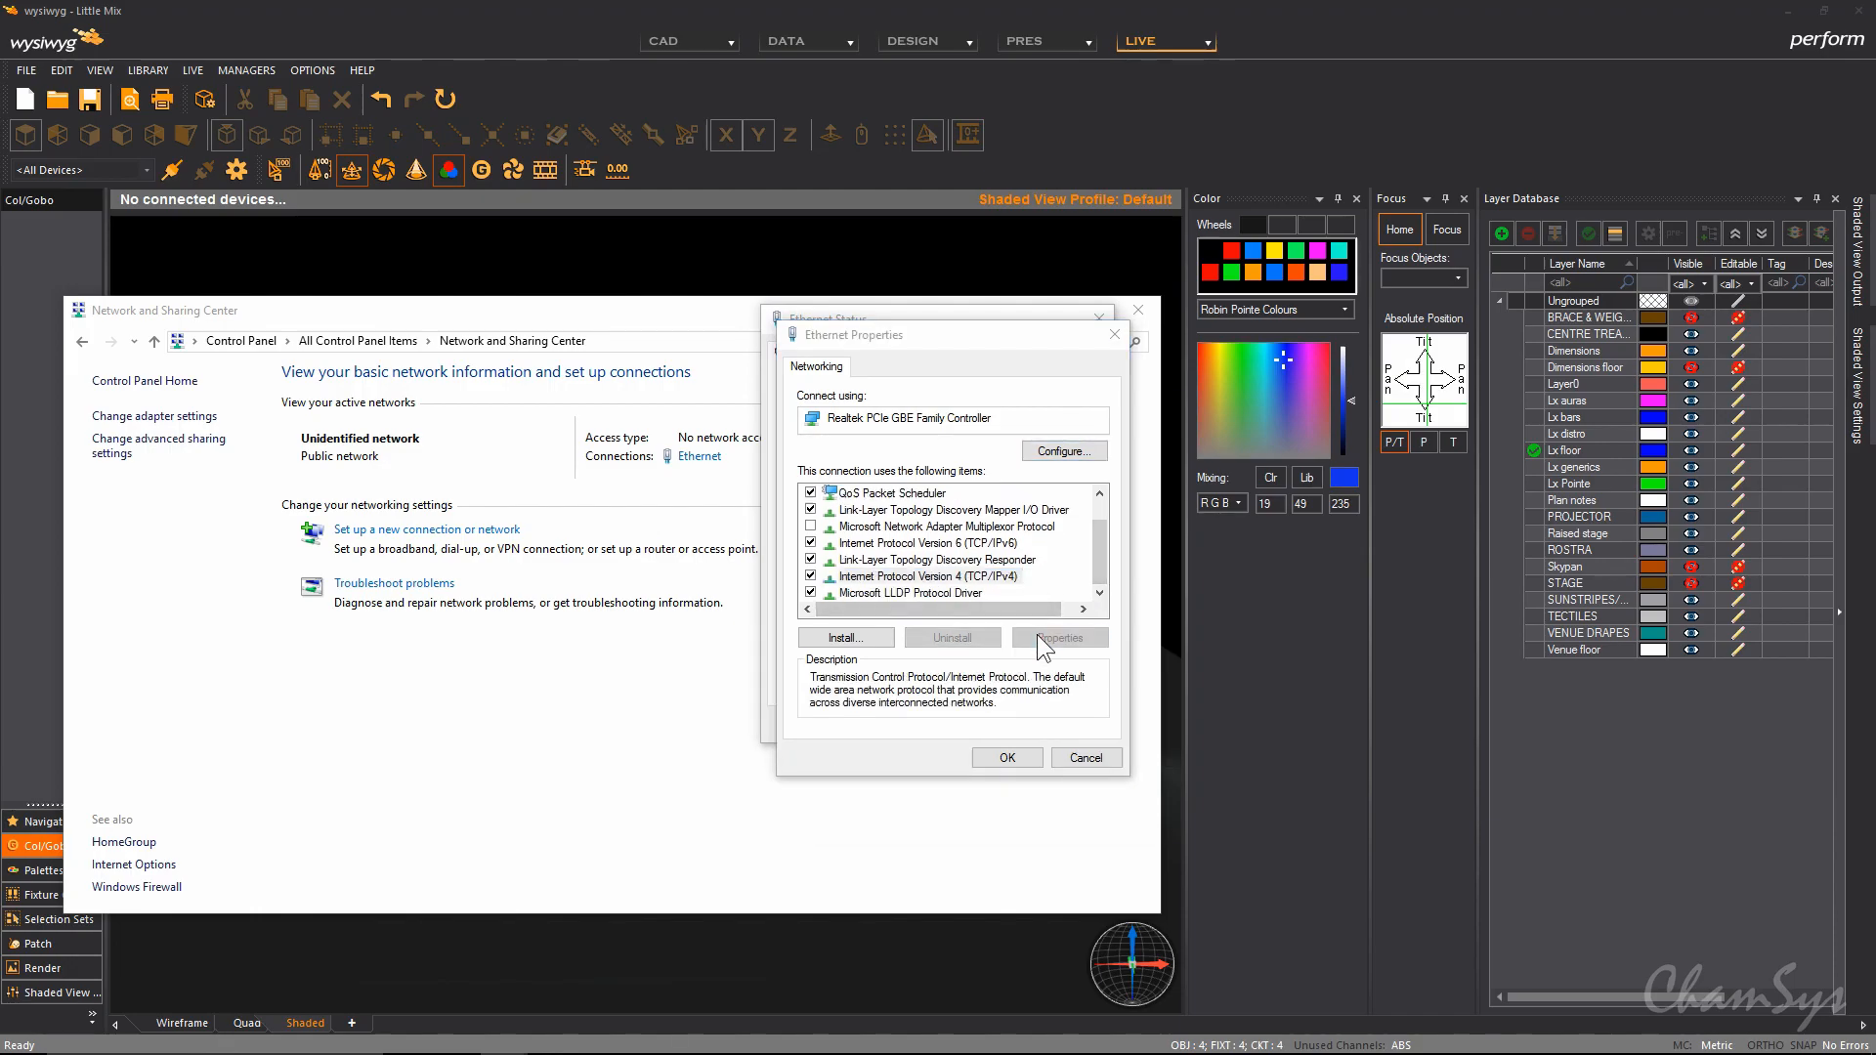